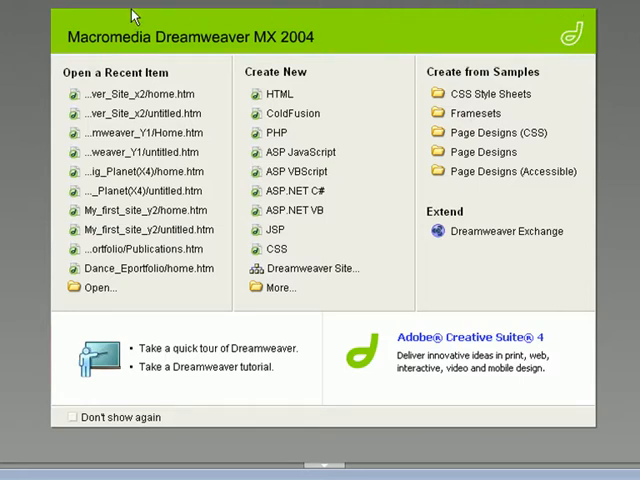
mouse_move(204, 402)
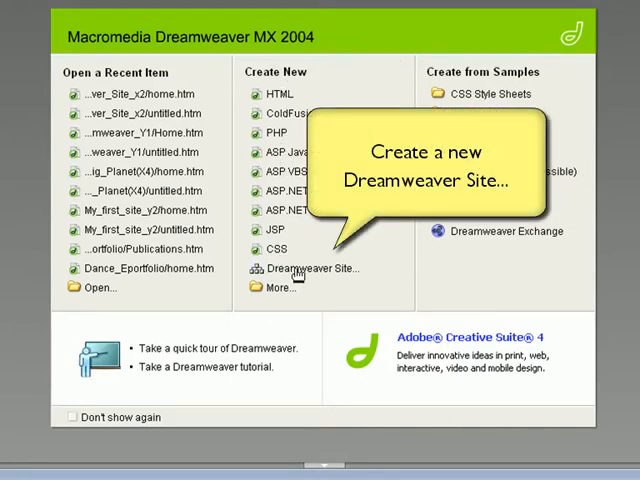
- Start a new Dreamweaver Site from the Start Page's Create New list, launching the Site Definition wizard
click(308, 268)
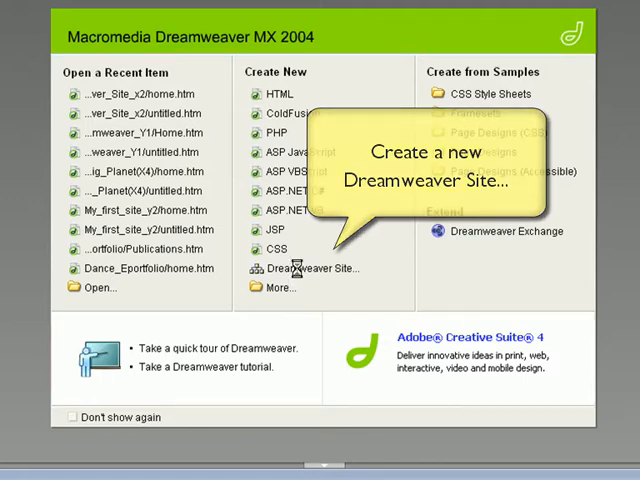
click(308, 268)
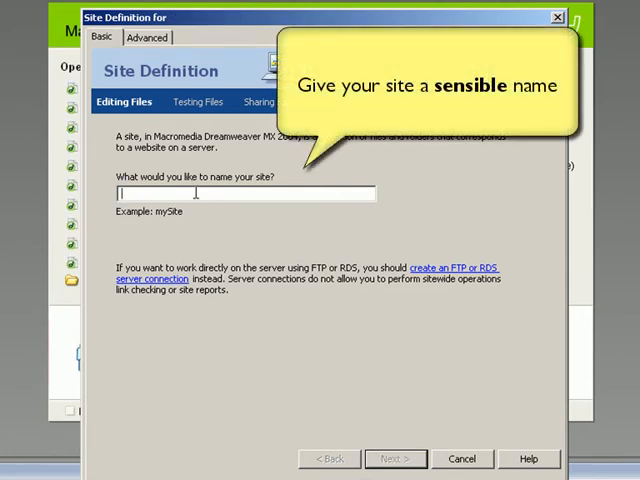
- Name the new site my_Site on the Basic tab and continue to the server technology question
text(my_)
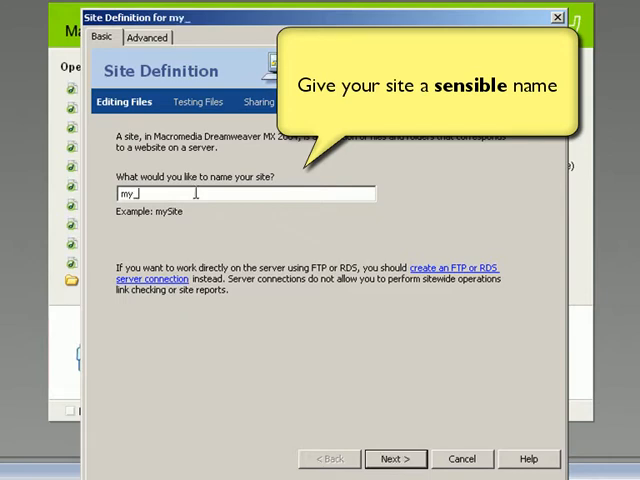
text(Site)
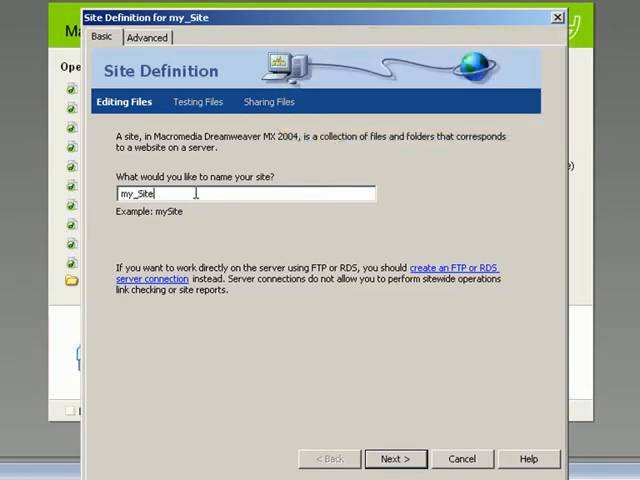
mouse_move(278, 324)
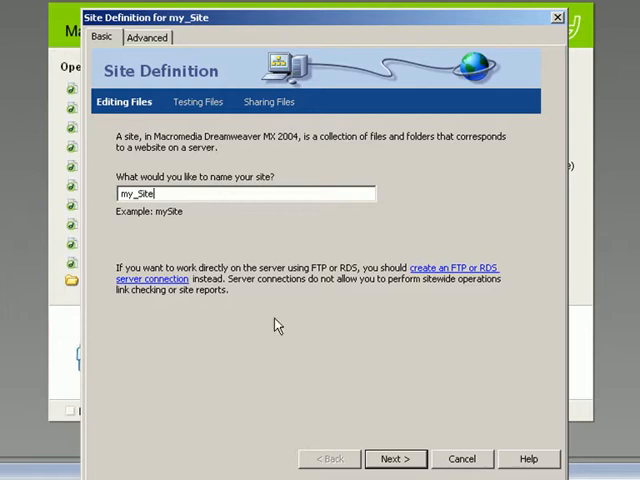
click(396, 458)
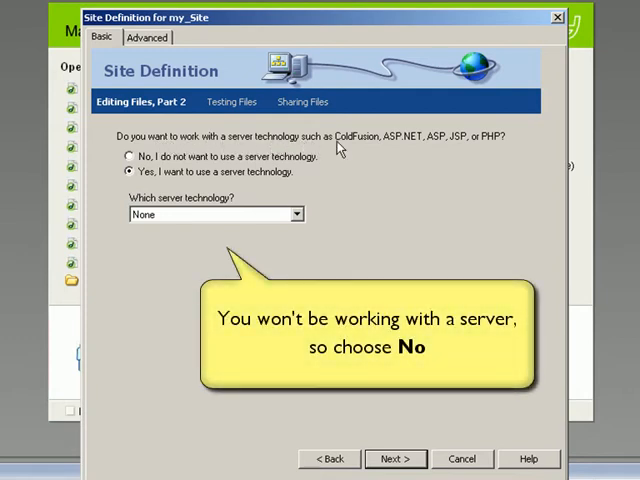
mouse_move(488, 150)
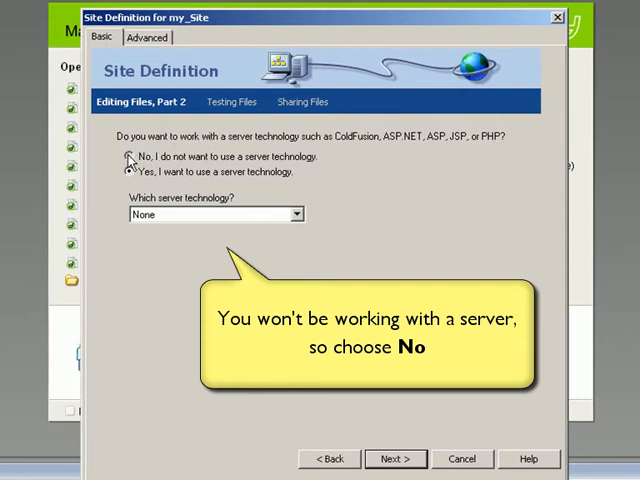
- Choose 'No, I do not want to use a server technology' and continue
click(396, 458)
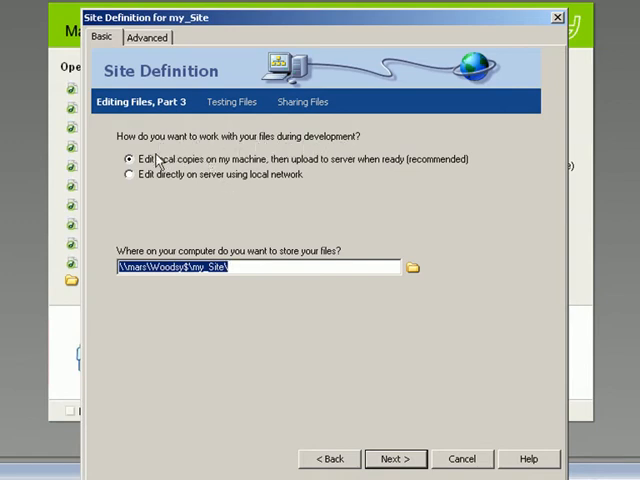
mouse_move(228, 170)
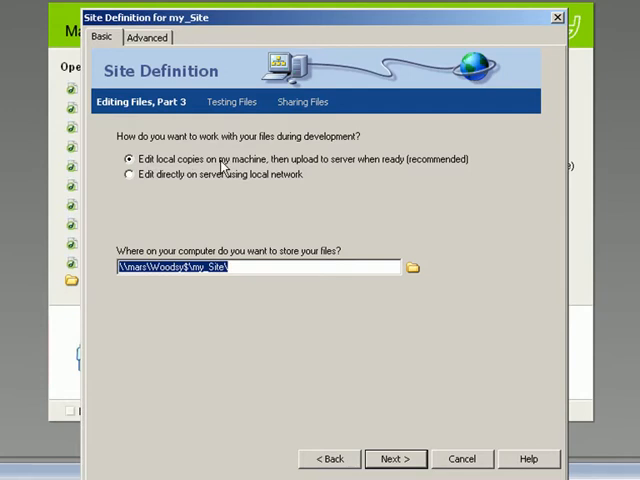
mouse_move(458, 168)
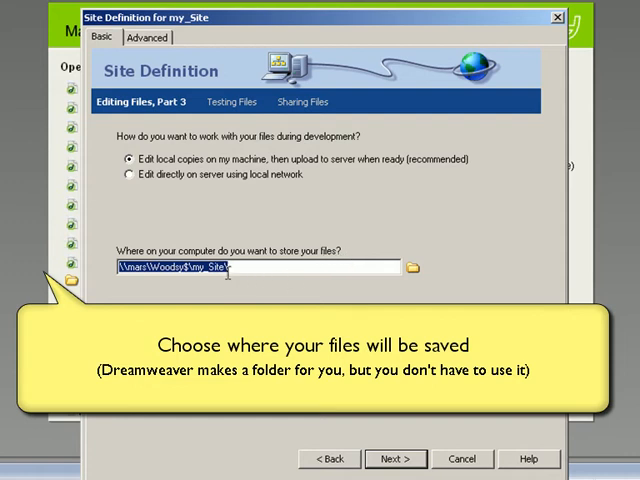
- Keep 'Edit local copies on my machine' with the suggested folder ending in my_Site and continue
click(210, 268)
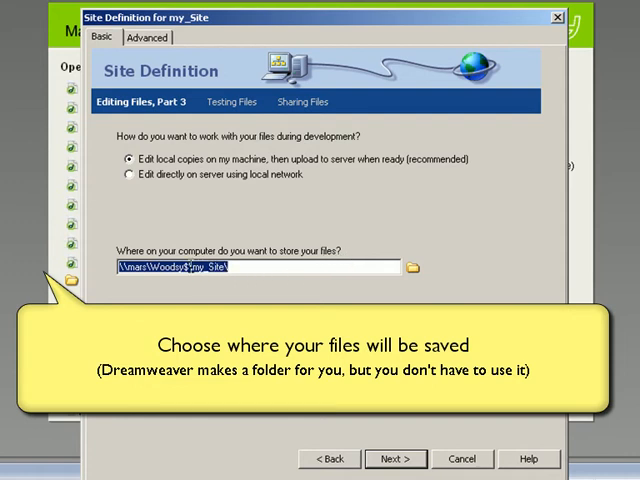
click(190, 268)
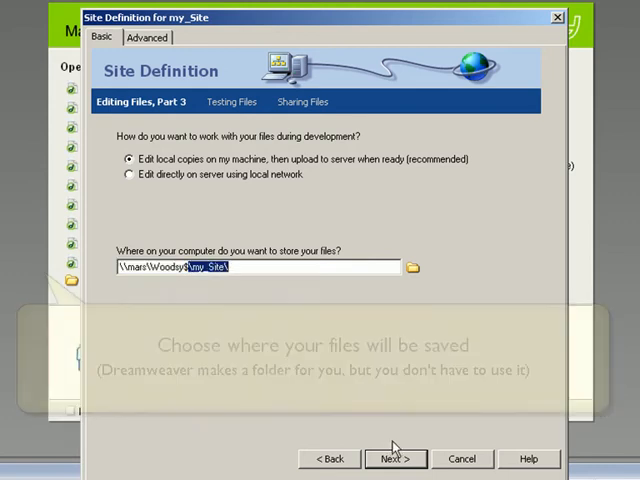
click(396, 458)
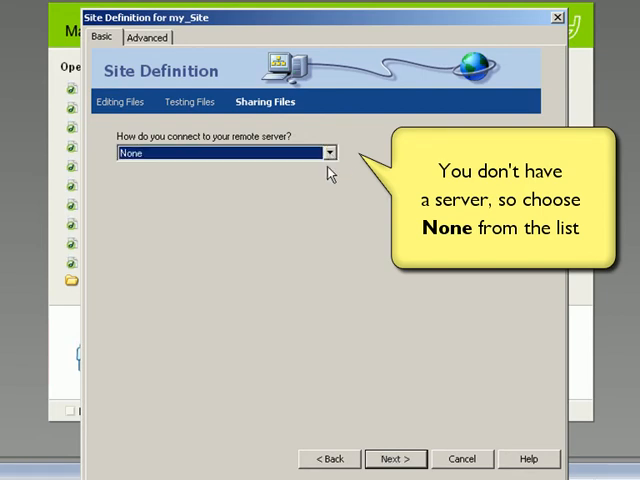
- Leave the remote server connection as None, review the Summary and finish with Done
click(396, 460)
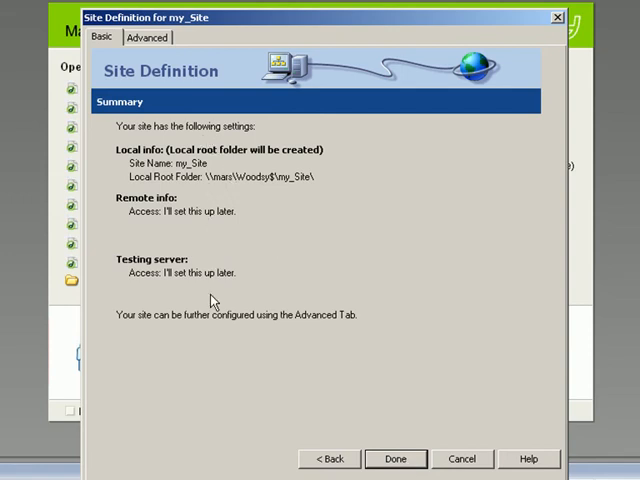
click(396, 458)
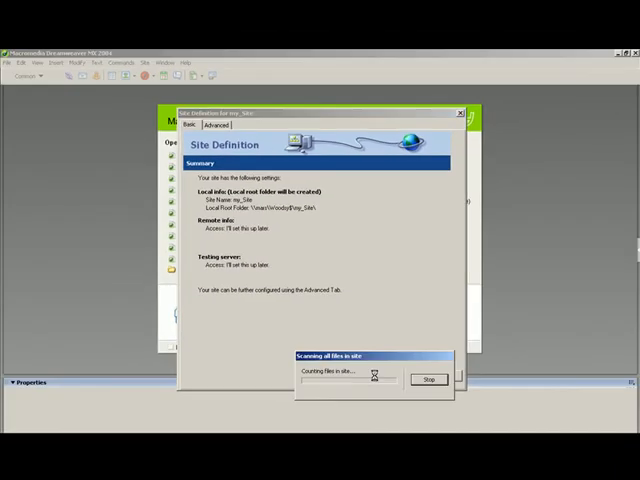